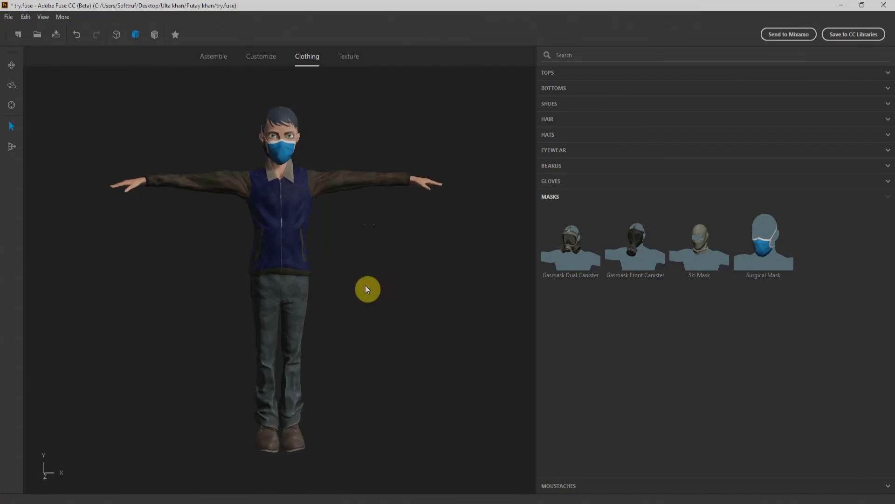
mouse_move(191, 139)
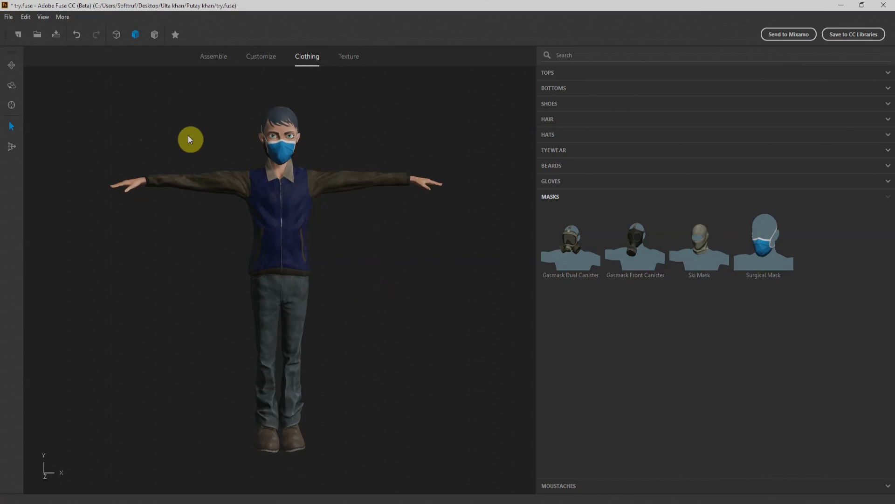
mouse_move(62, 35)
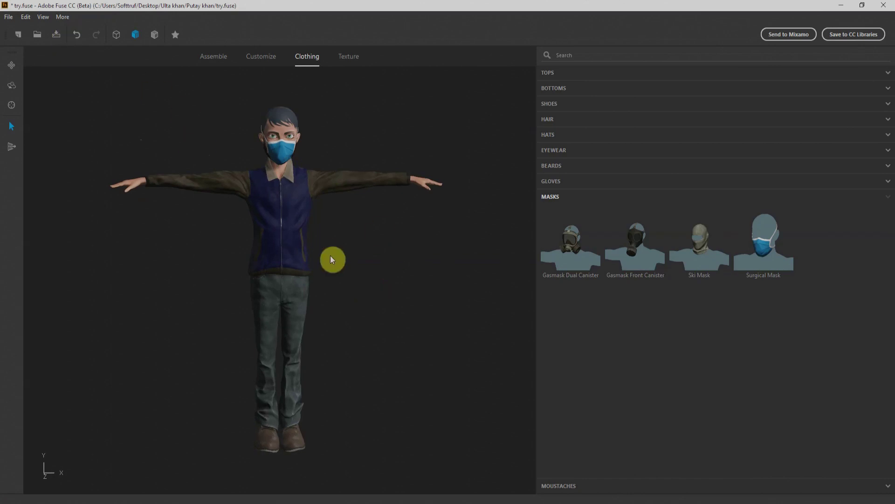
- Look through the Assemble, Customize and Clothing tabs of the finished masked character
left_click(213, 56)
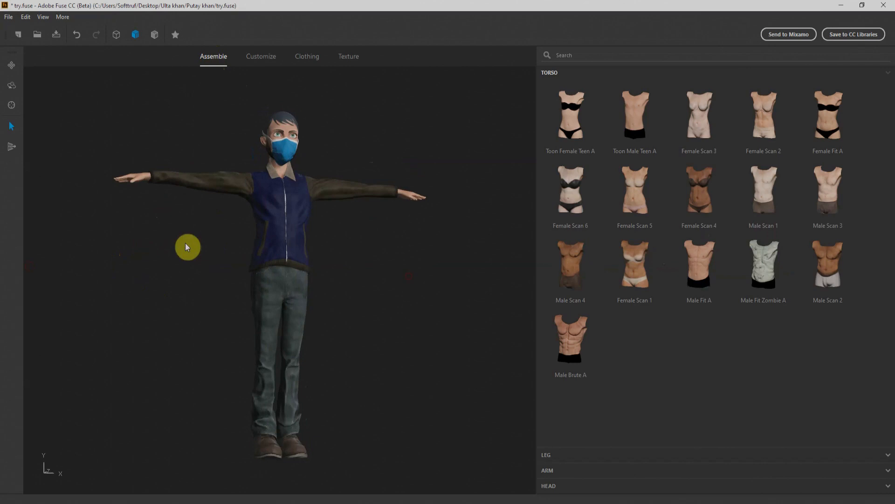
left_click(260, 55)
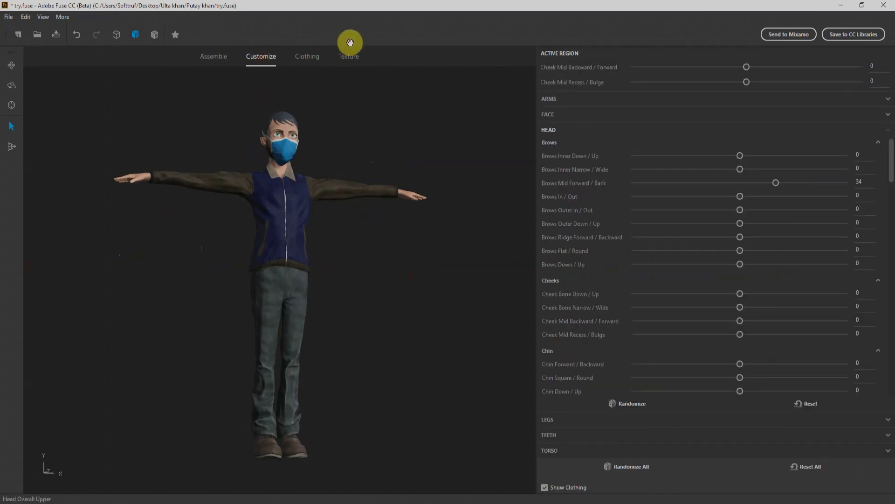
left_click(307, 55)
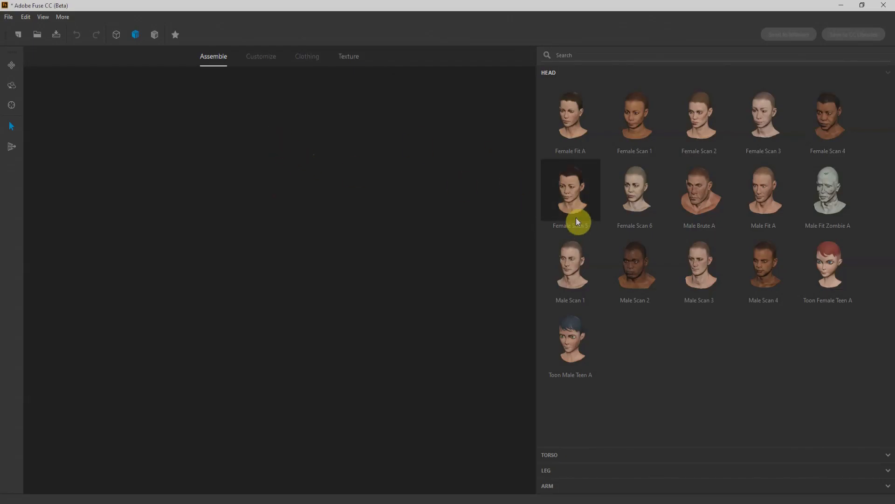
mouse_move(681, 330)
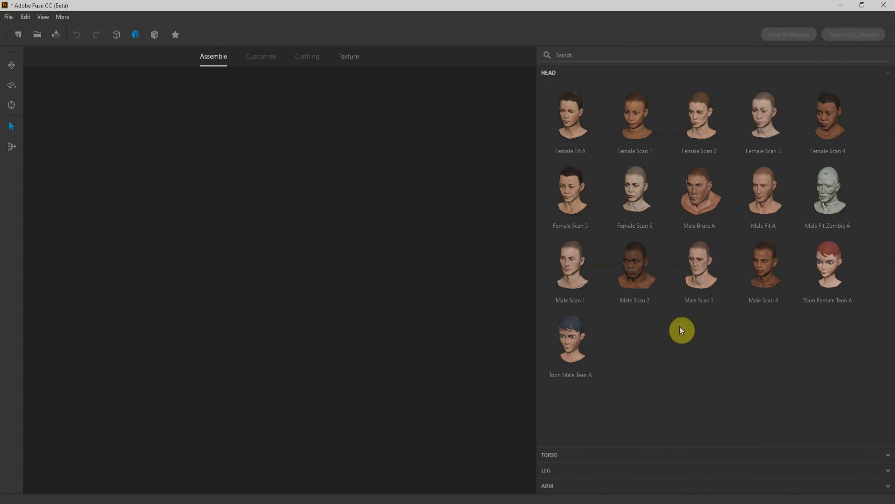
mouse_move(570, 338)
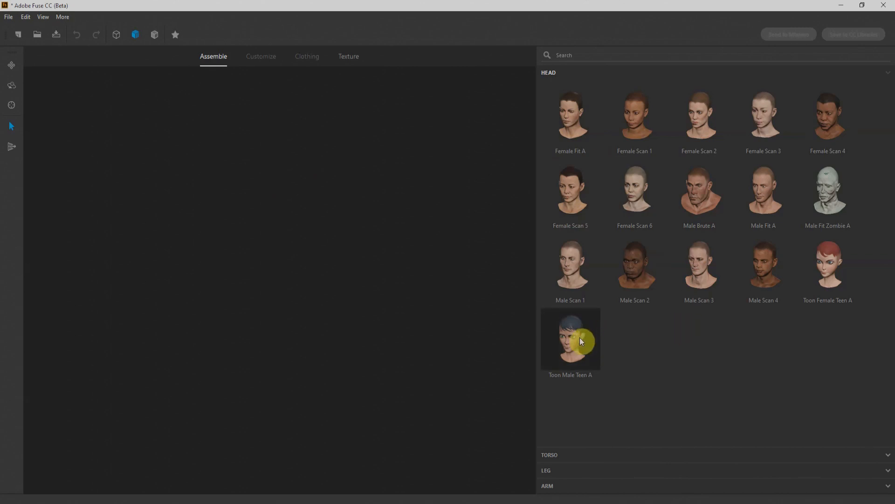
mouse_move(579, 341)
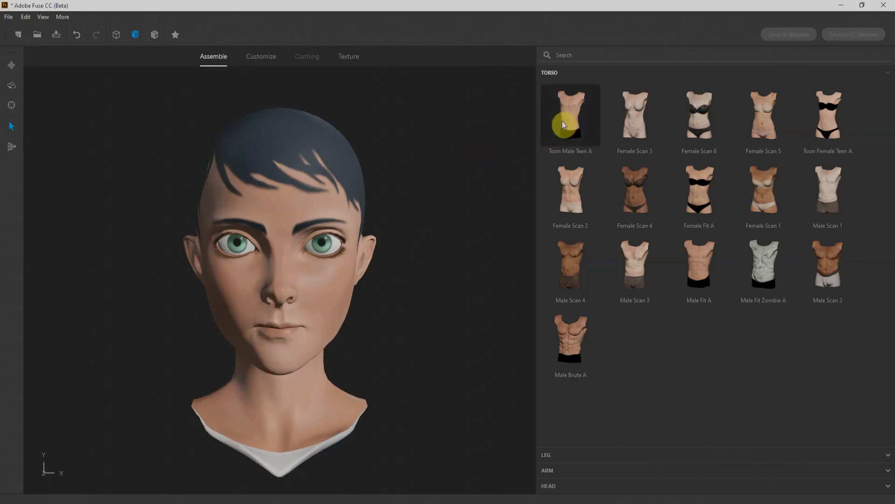
mouse_move(565, 117)
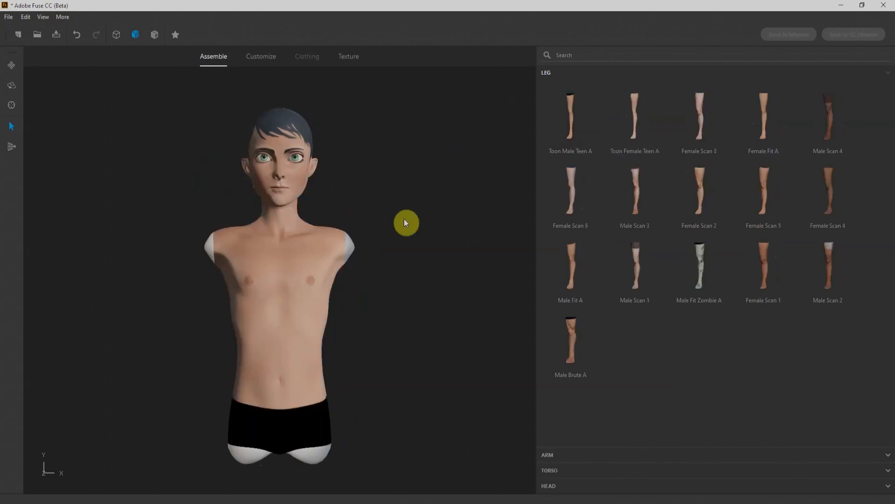
mouse_move(573, 114)
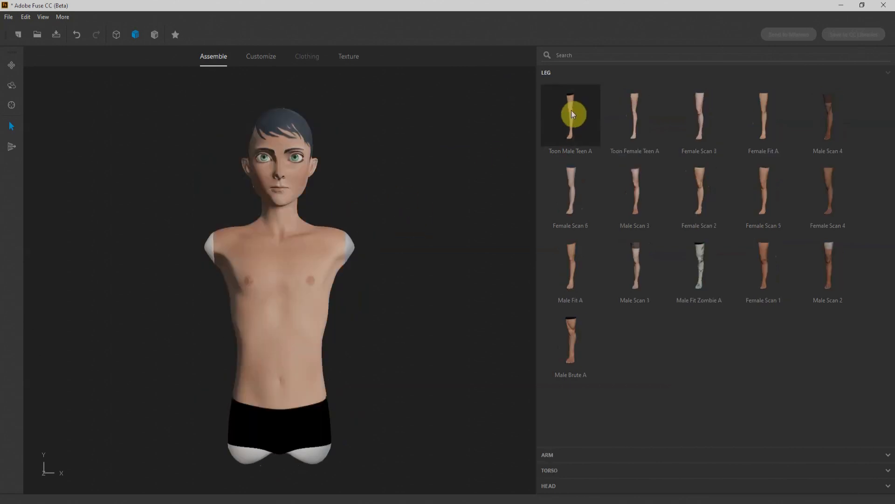
- Give the body the Toon Male Teen A legs
left_click(570, 113)
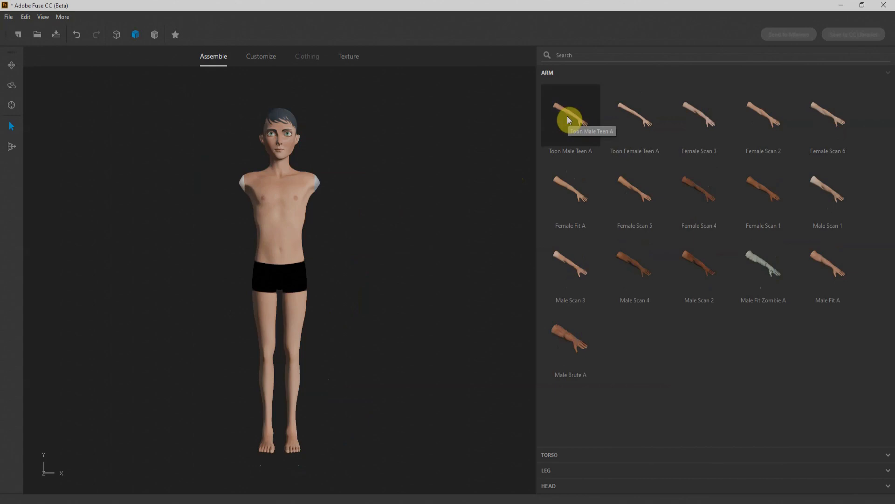
mouse_move(485, 153)
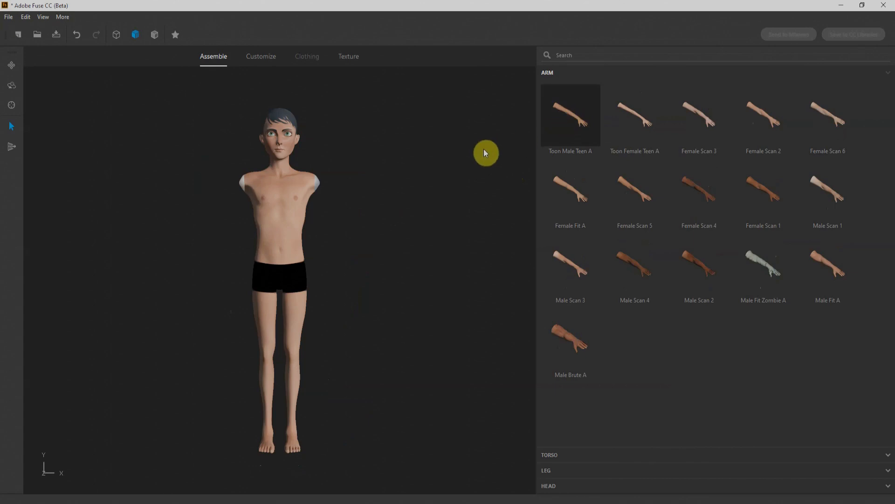
- Attach the Toon Male Teen A arms and switch to the body proportion adjustments
left_click(548, 454)
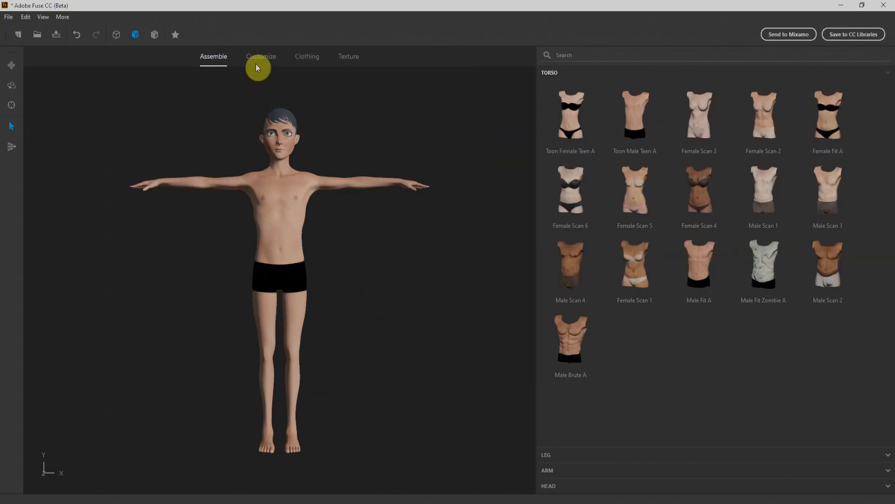
left_click(261, 56)
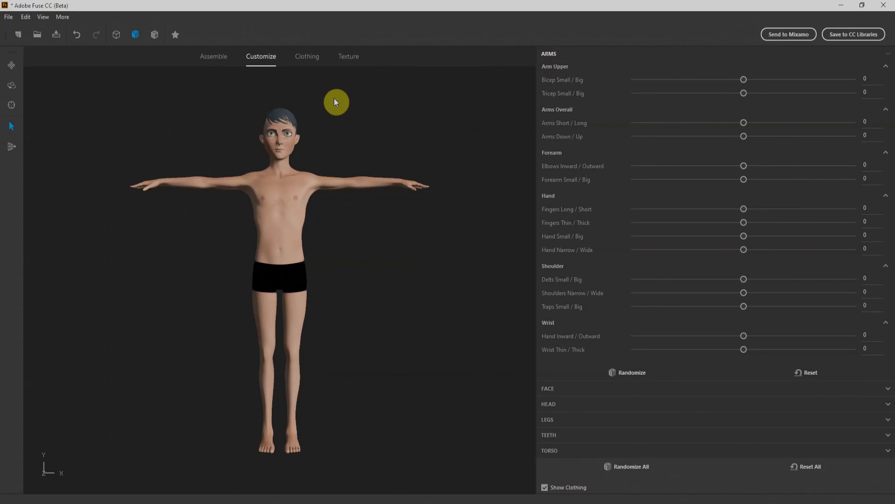
mouse_move(280, 255)
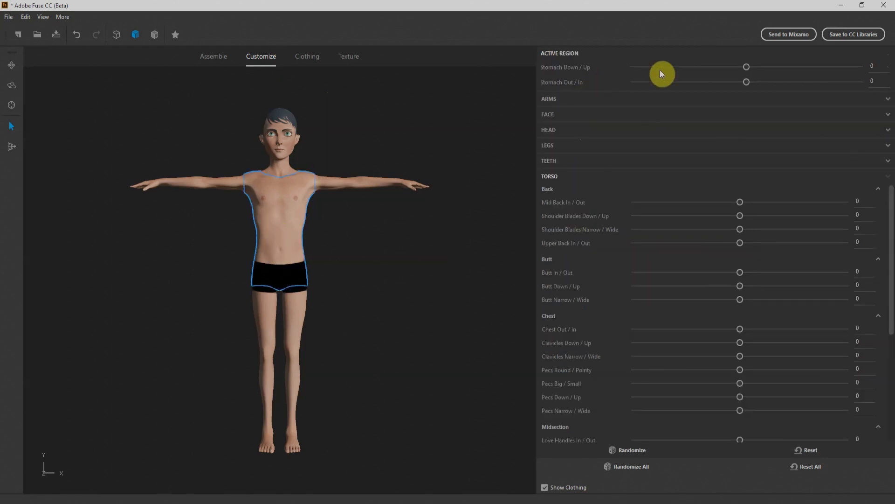
mouse_move(352, 252)
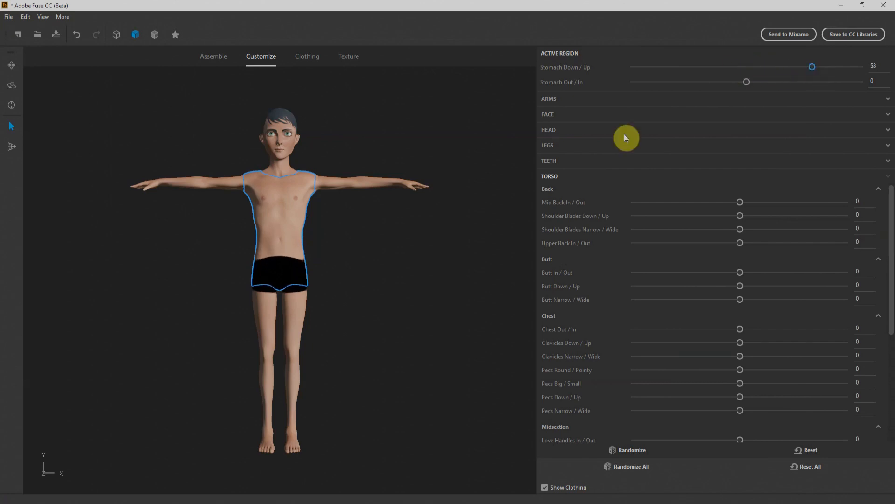
mouse_move(703, 242)
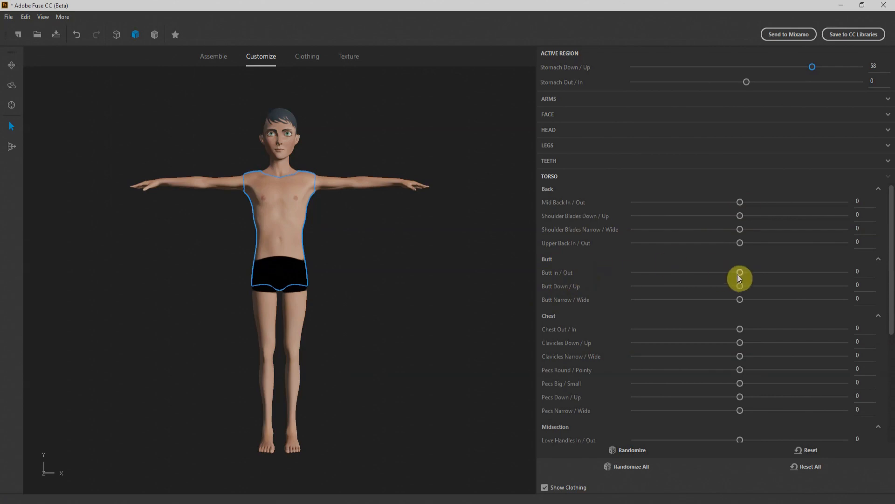
mouse_move(560, 269)
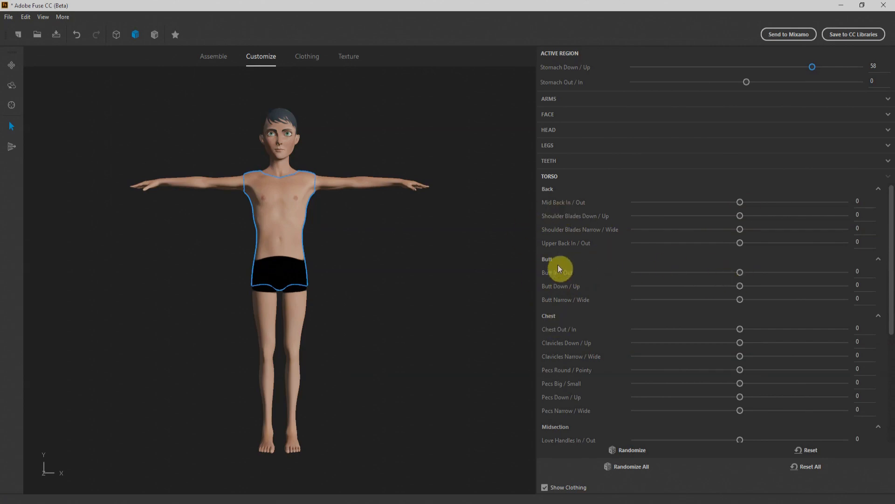
mouse_move(337, 182)
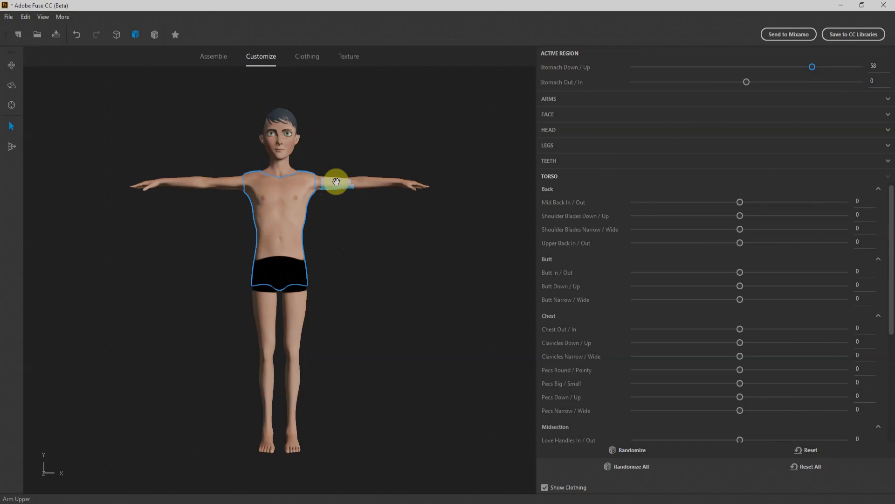
- Select the arms, legs and head in turn for reshaping their proportions
left_click(342, 183)
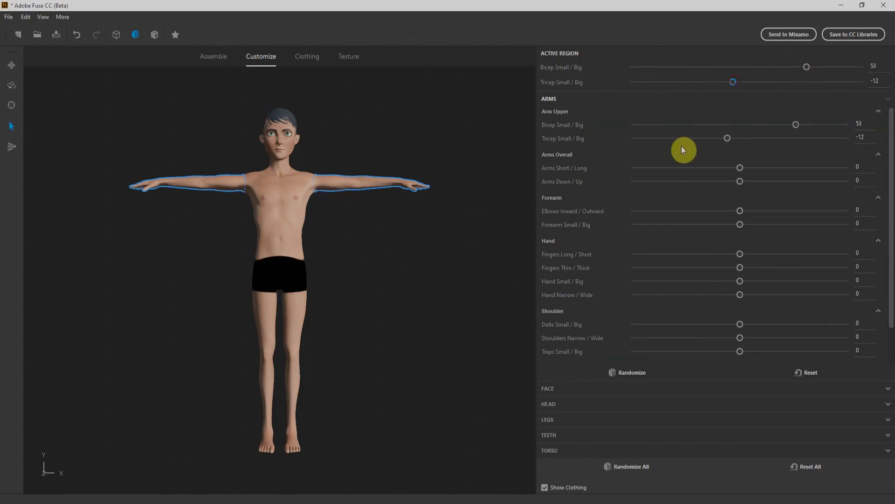
mouse_move(613, 259)
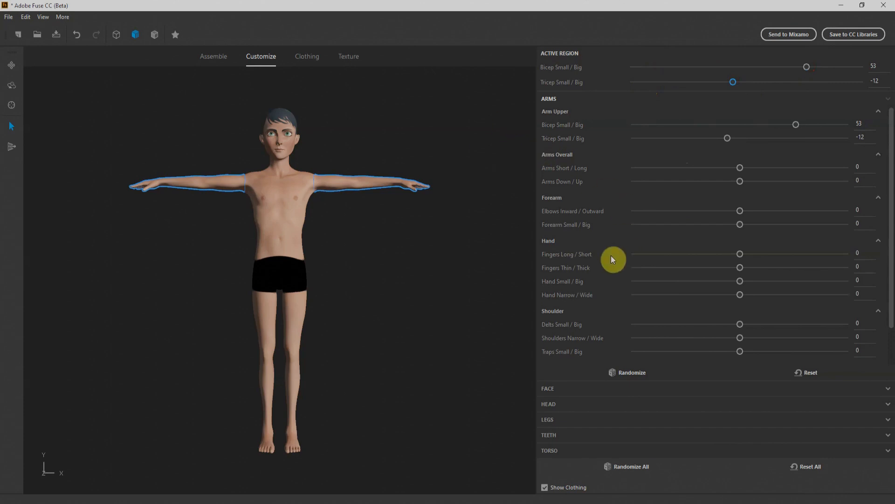
mouse_move(746, 174)
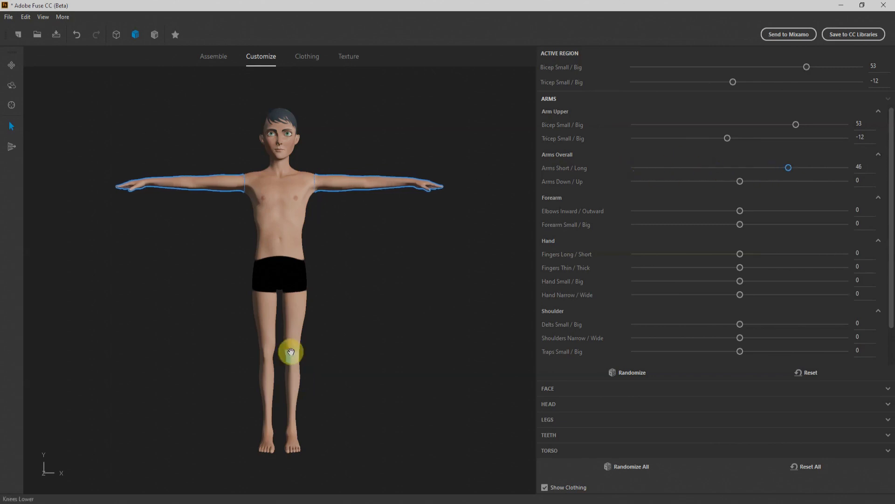
left_click(291, 352)
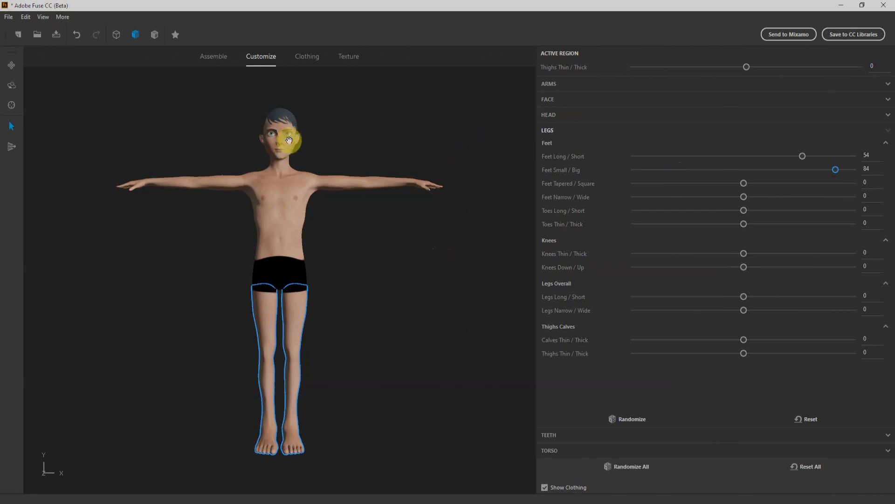
left_click(279, 137)
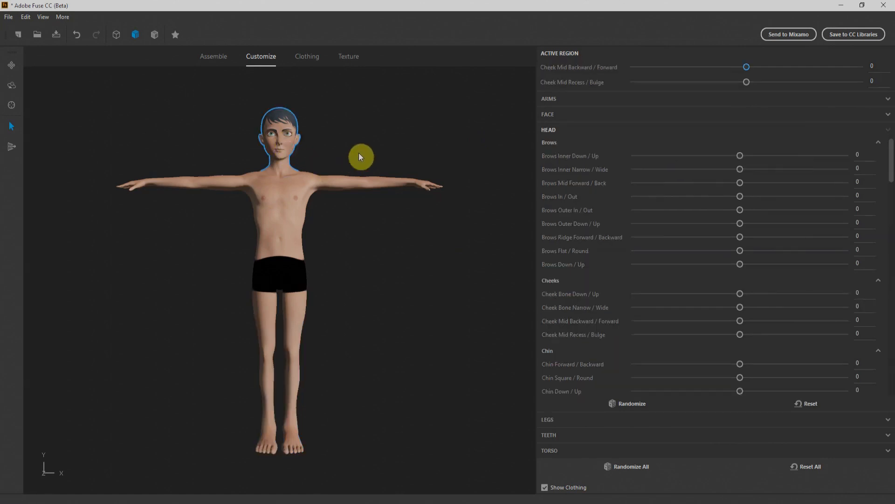
mouse_move(291, 142)
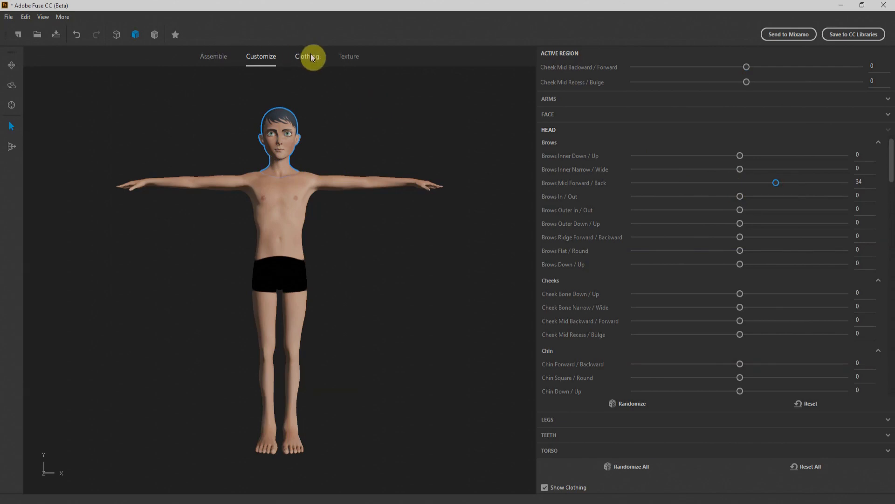
- Dress the character in the closed leather jacket, pants and Boots 1
left_click(307, 56)
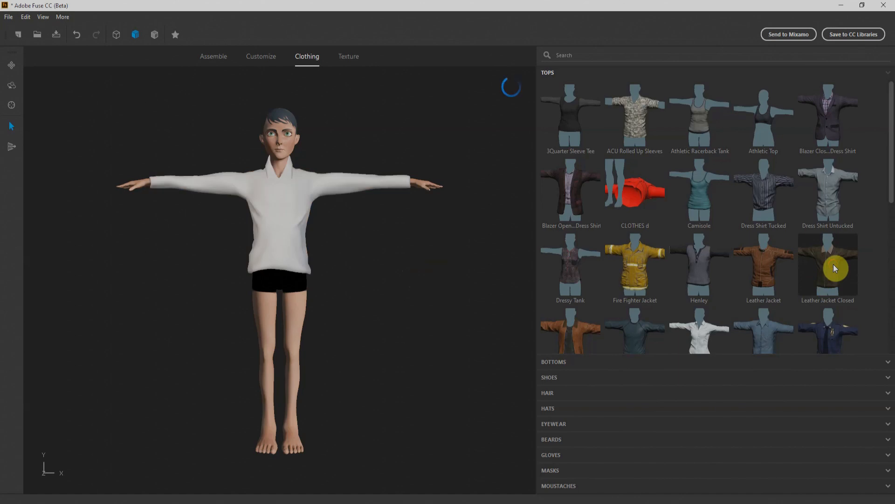
left_click(827, 263)
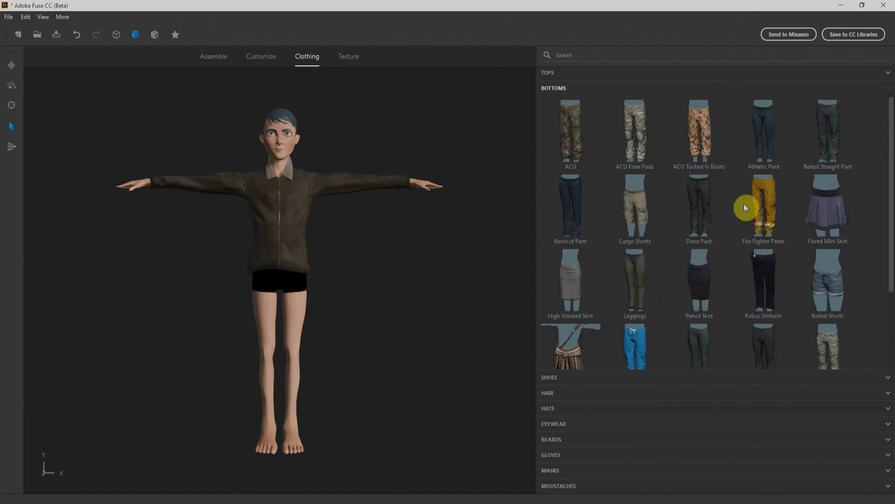
mouse_move(836, 138)
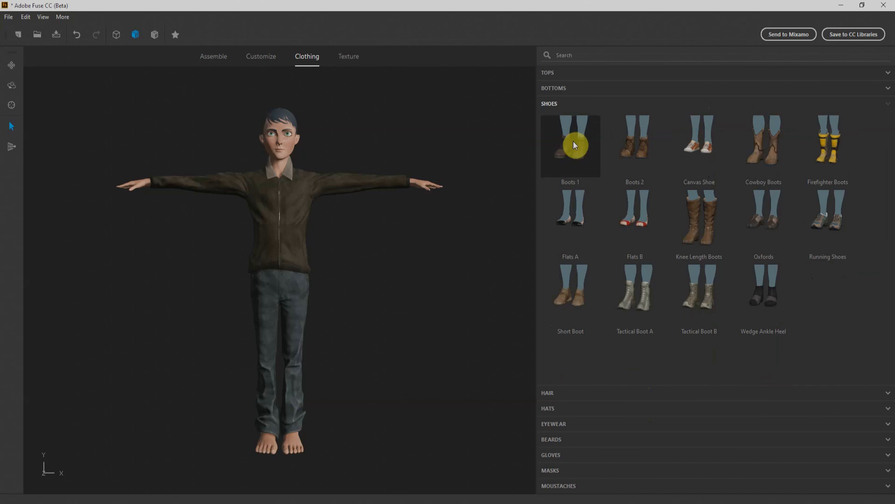
left_click(547, 393)
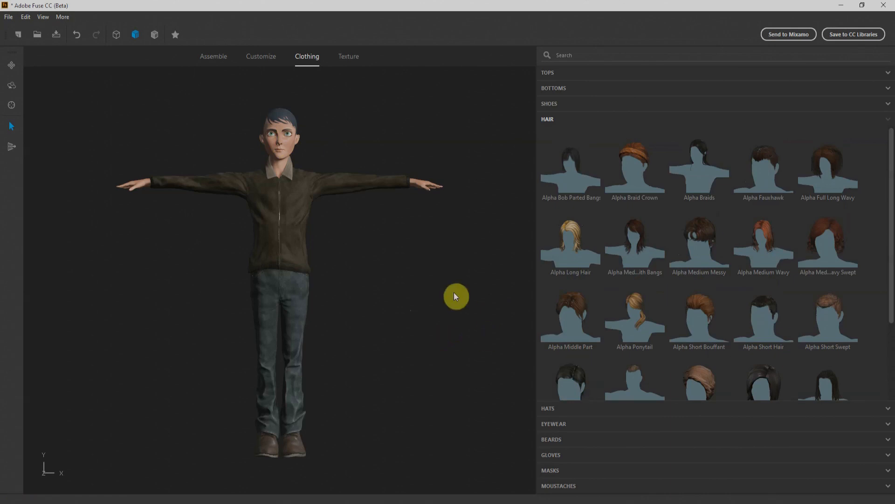
mouse_move(342, 198)
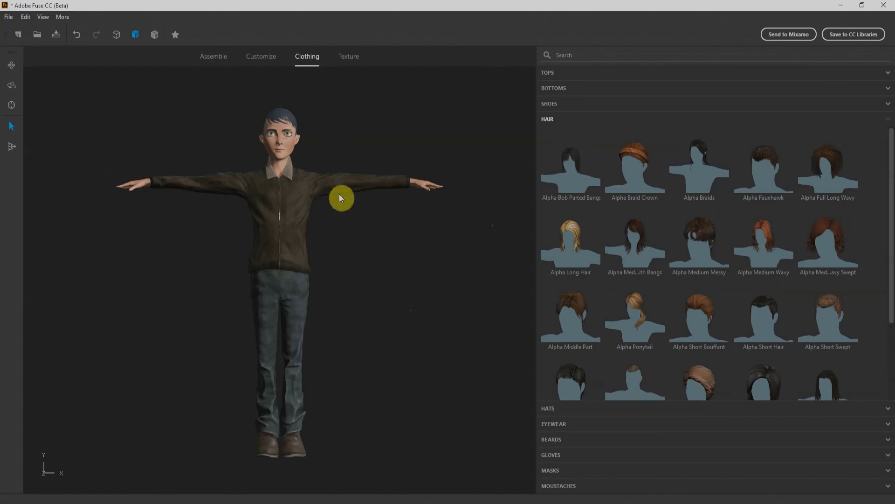
mouse_move(572, 425)
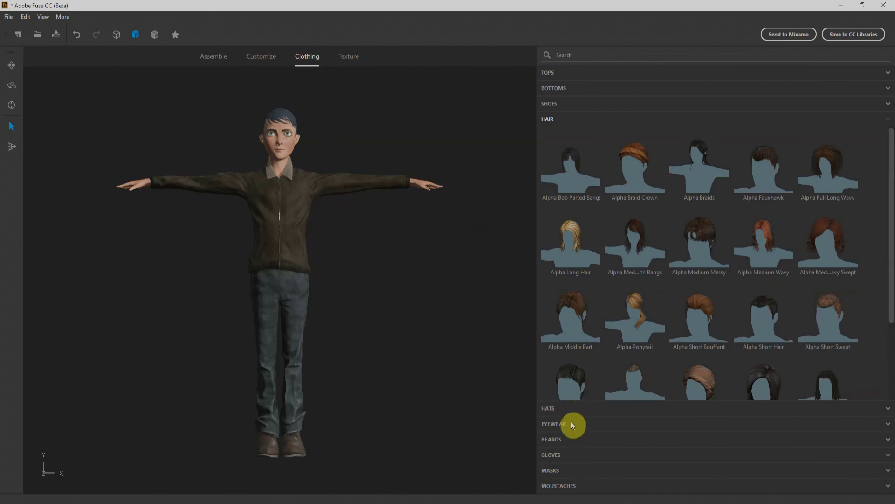
left_click(279, 228)
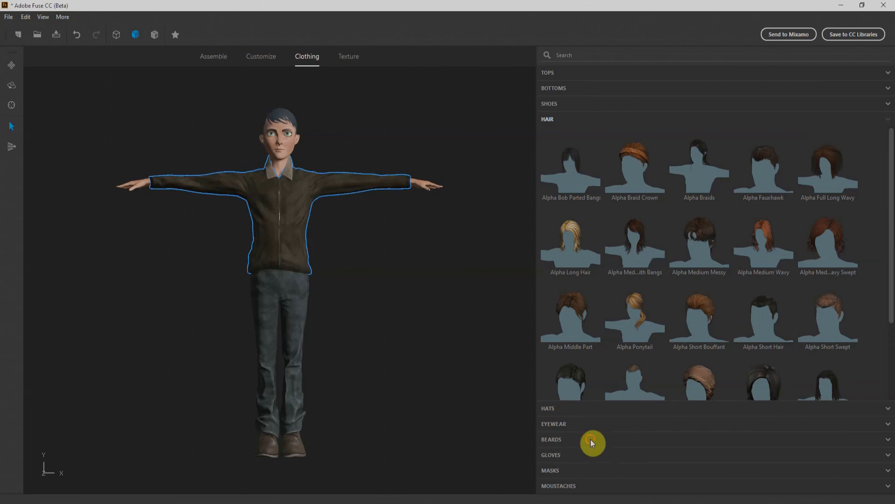
- Put the Surgical Mask from the MASKS library on the character's face
left_click(551, 439)
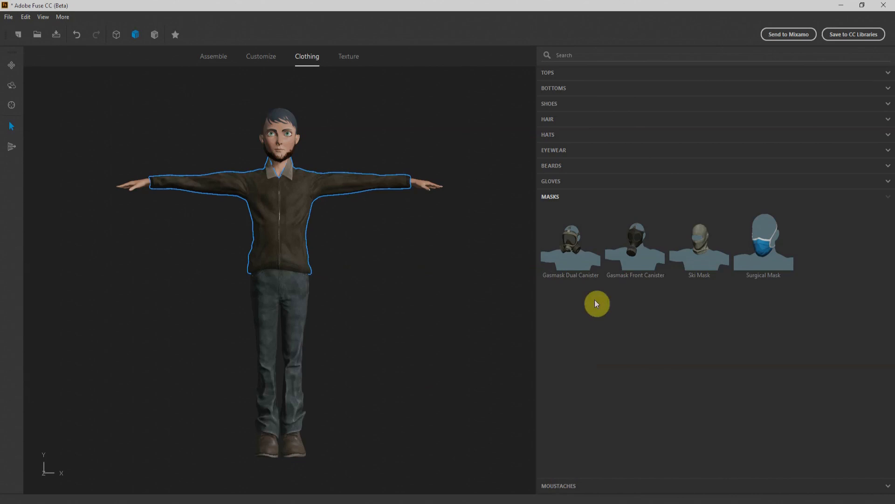
mouse_move(764, 242)
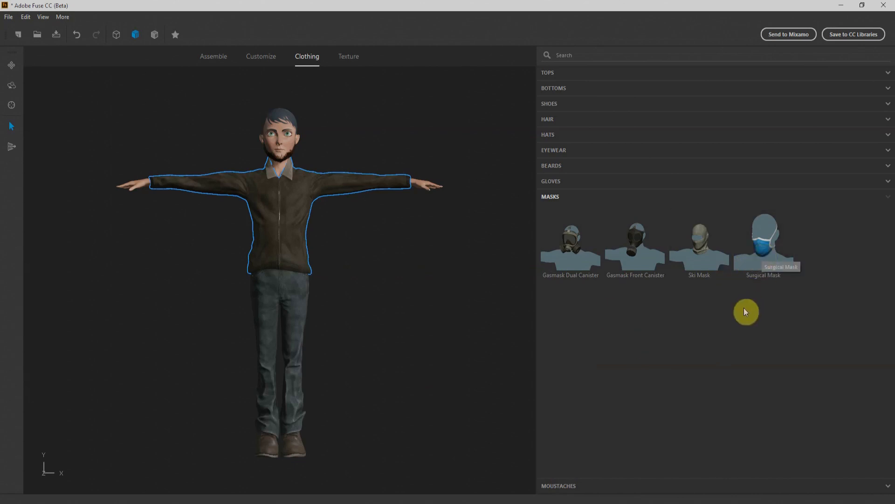
left_click(763, 239)
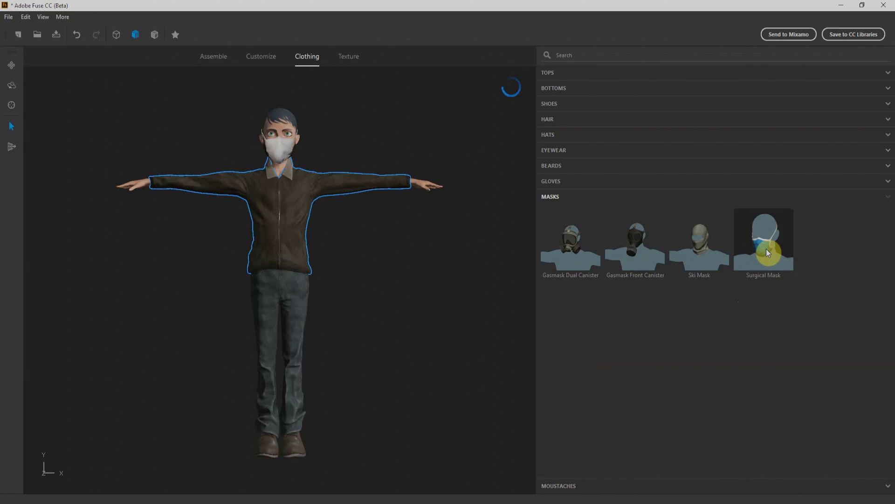
left_click(764, 239)
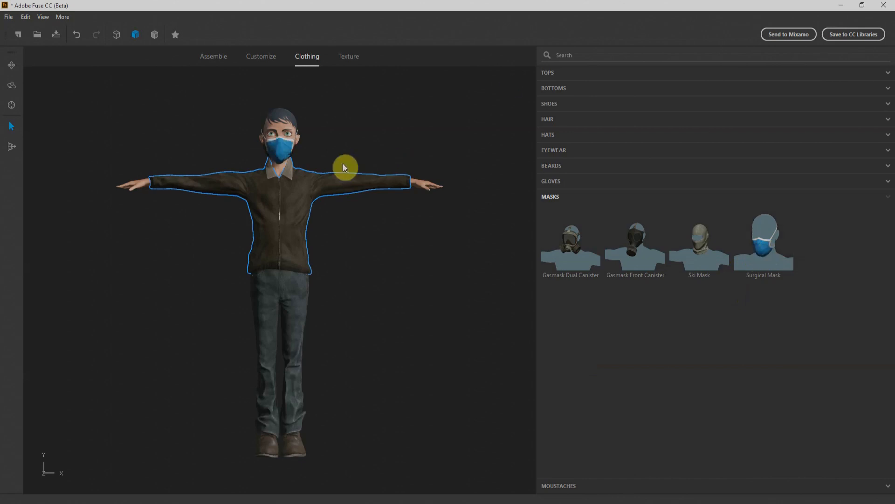
mouse_move(357, 58)
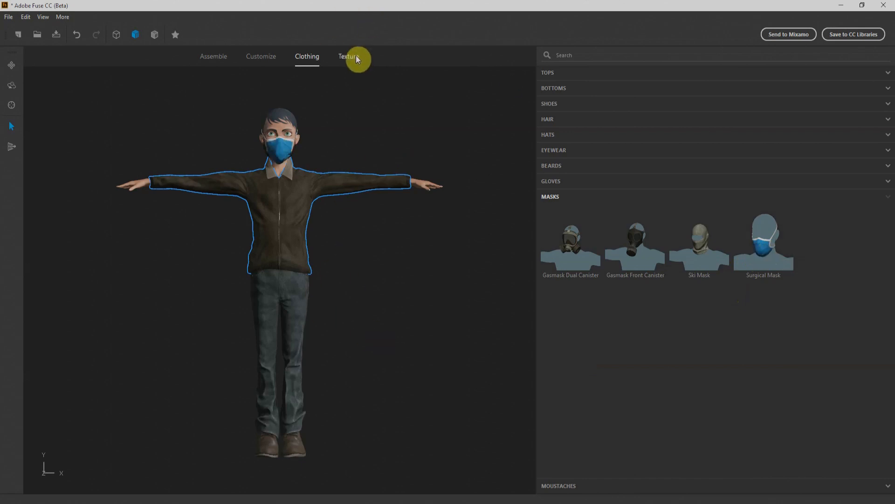
- Recolour the jacket's main fabric to dark blue in the Texture settings
left_click(348, 56)
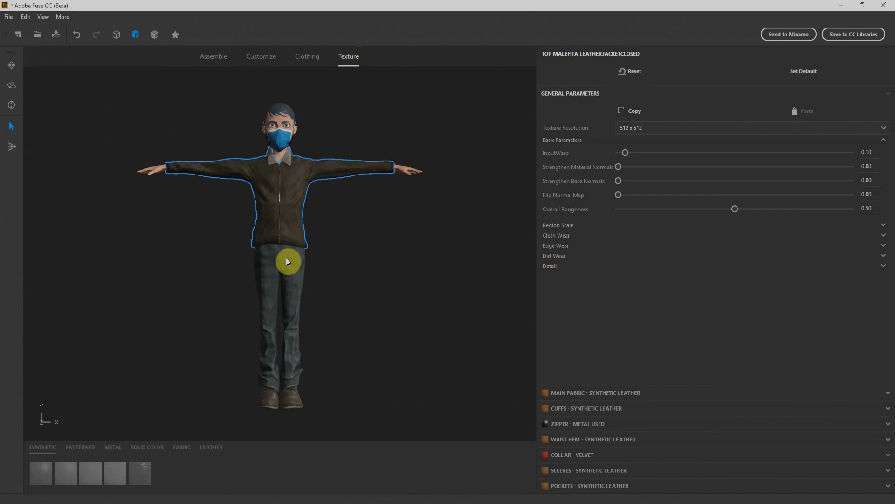
mouse_move(613, 408)
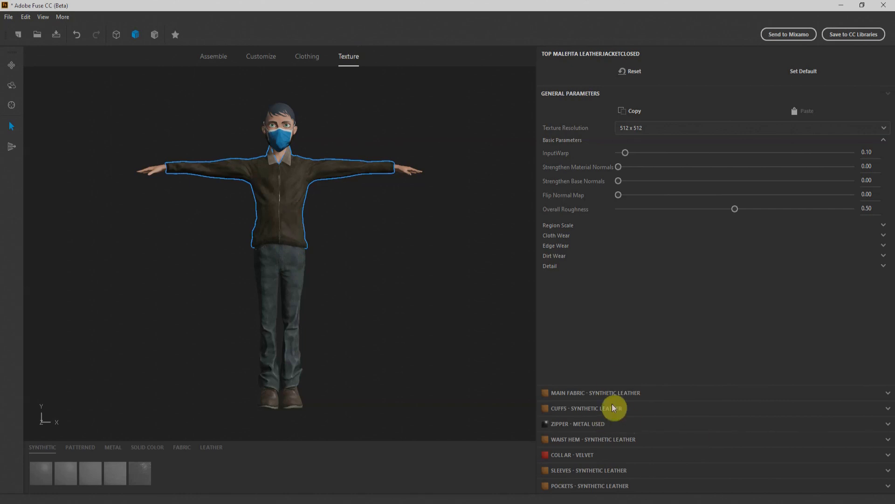
mouse_move(600, 493)
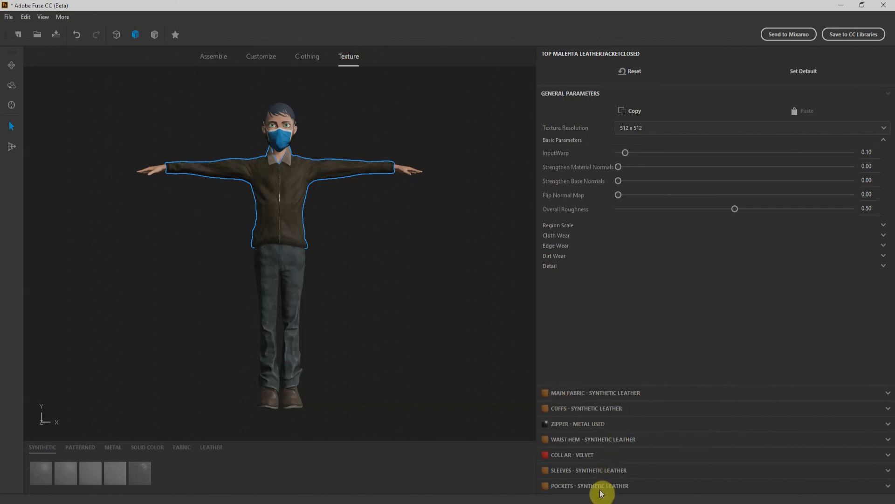
mouse_move(888, 395)
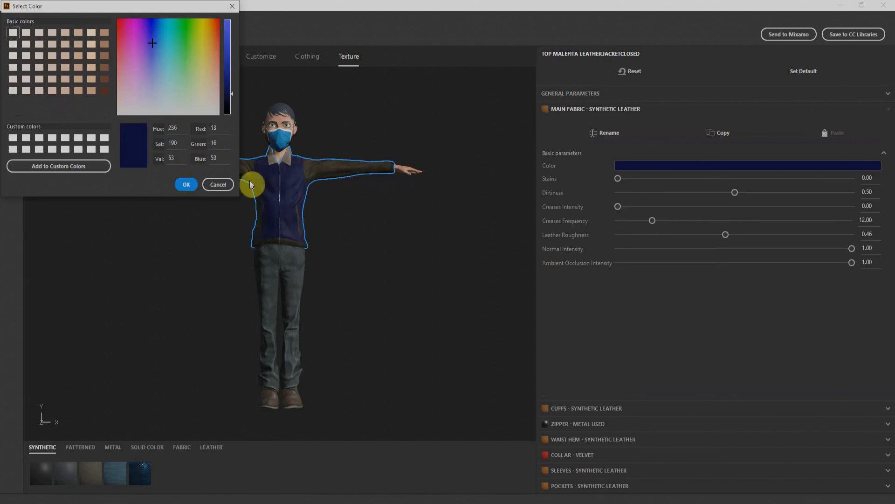
left_click(218, 184)
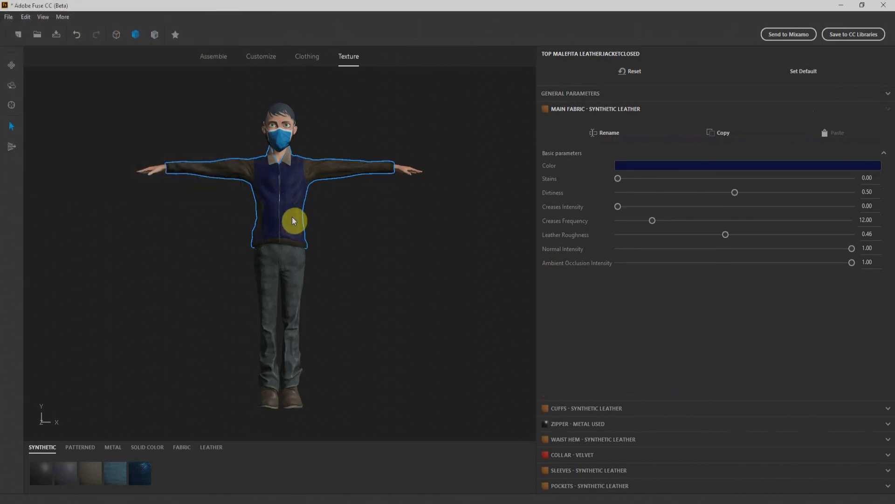
mouse_move(395, 33)
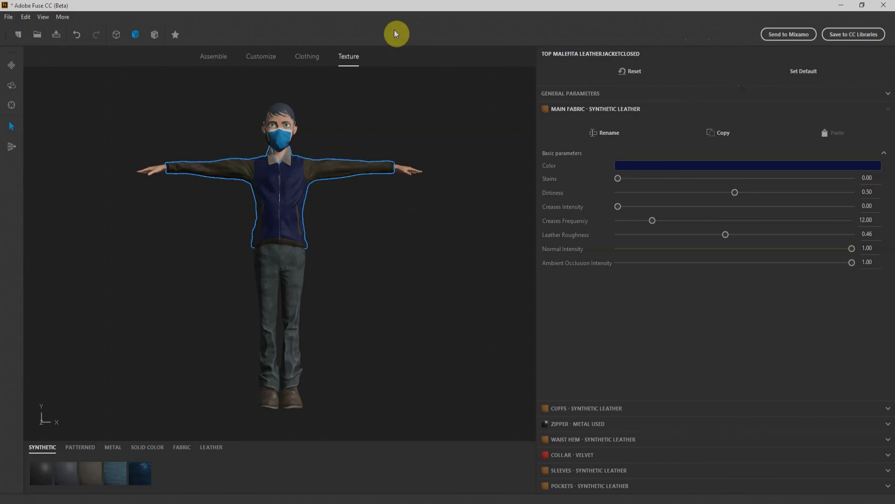
- Save the character file and send it to Mixamo for auto-rigging
left_click(8, 16)
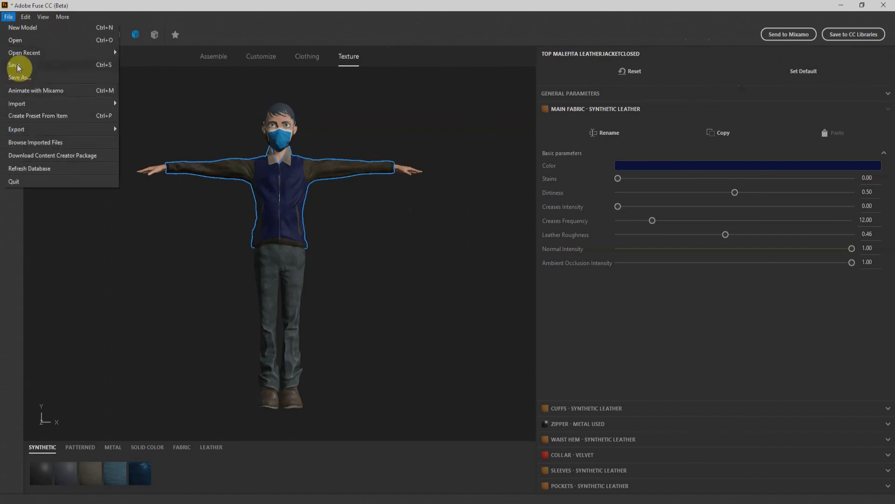
left_click(14, 64)
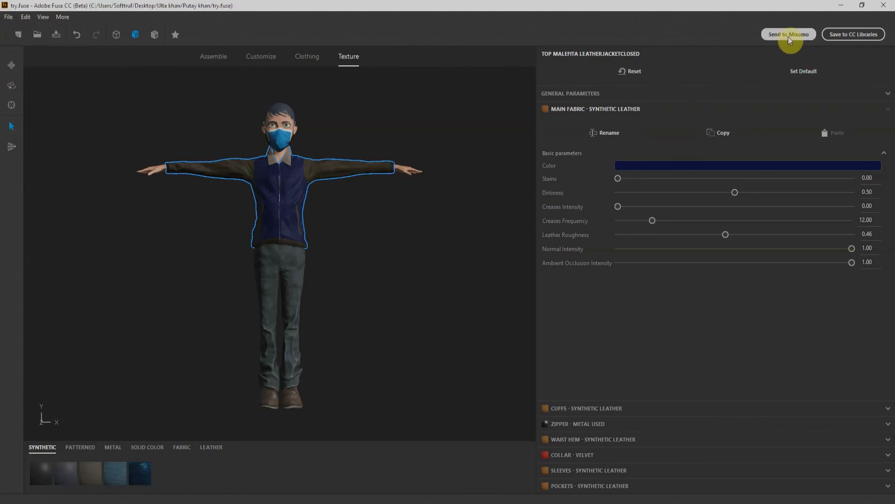
left_click(789, 35)
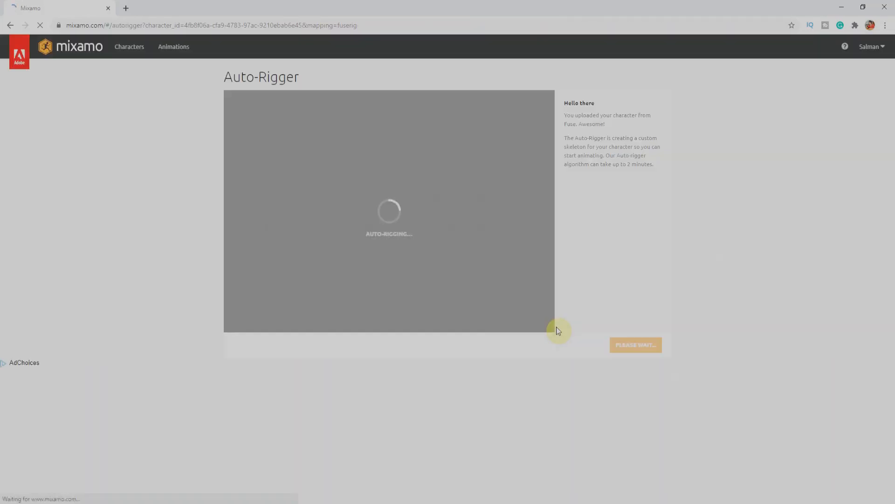
mouse_move(497, 260)
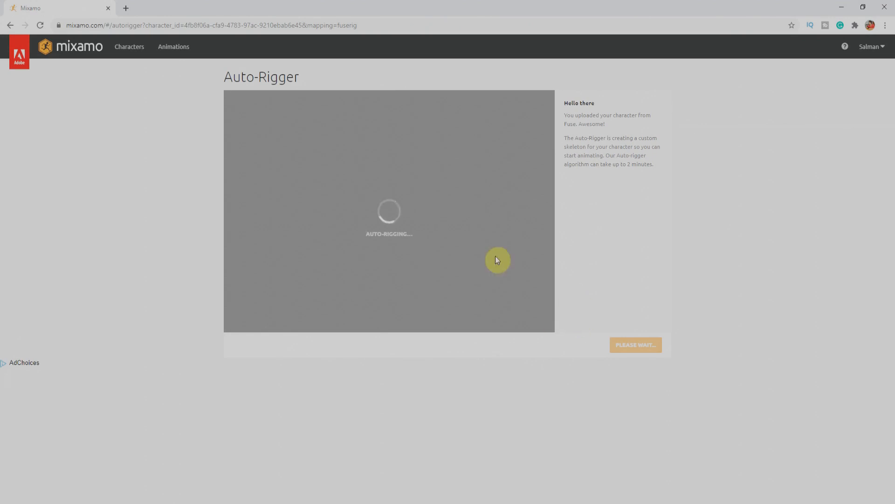
mouse_move(313, 82)
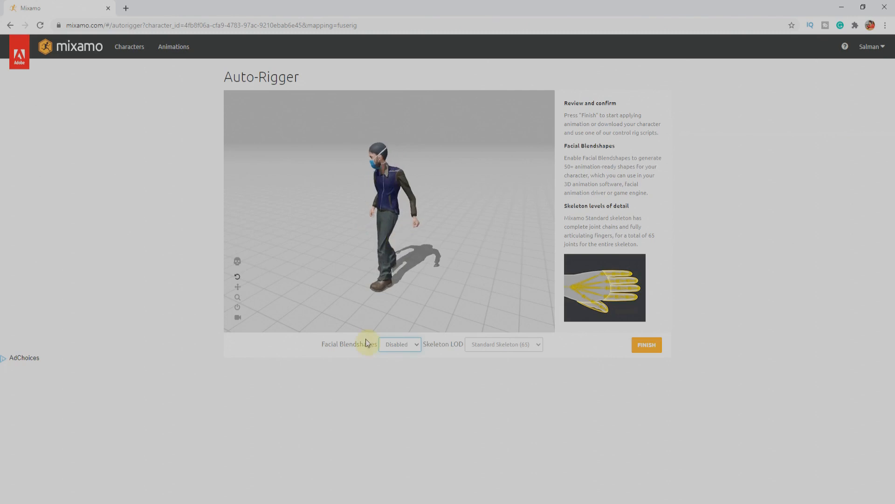
- Enable Facial Blendshapes, update the rig, finish and confirm using this character
left_click(400, 344)
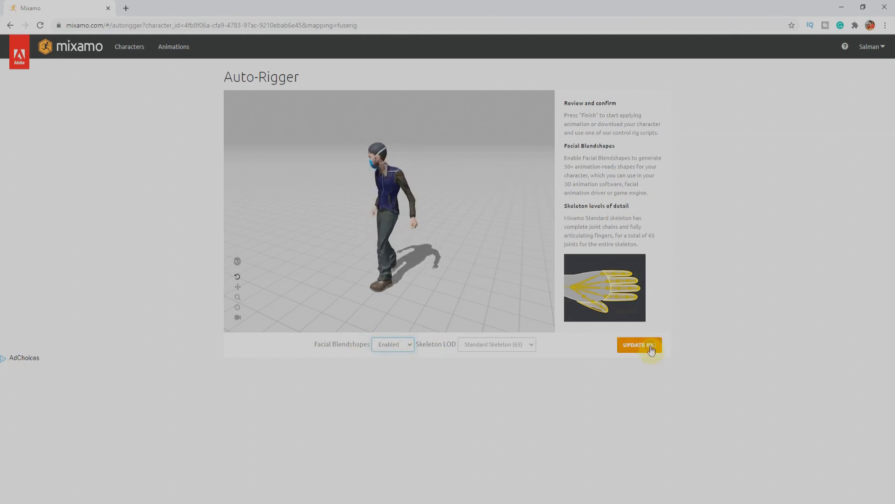
left_click(638, 345)
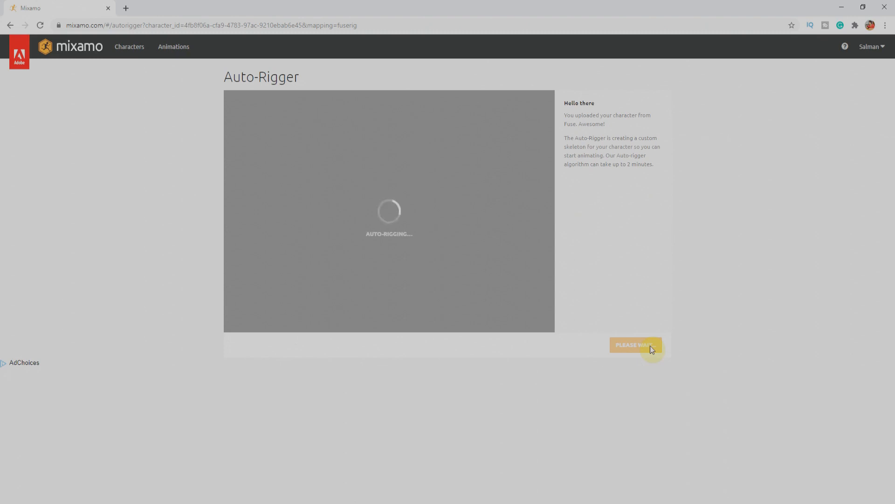
mouse_move(693, 300)
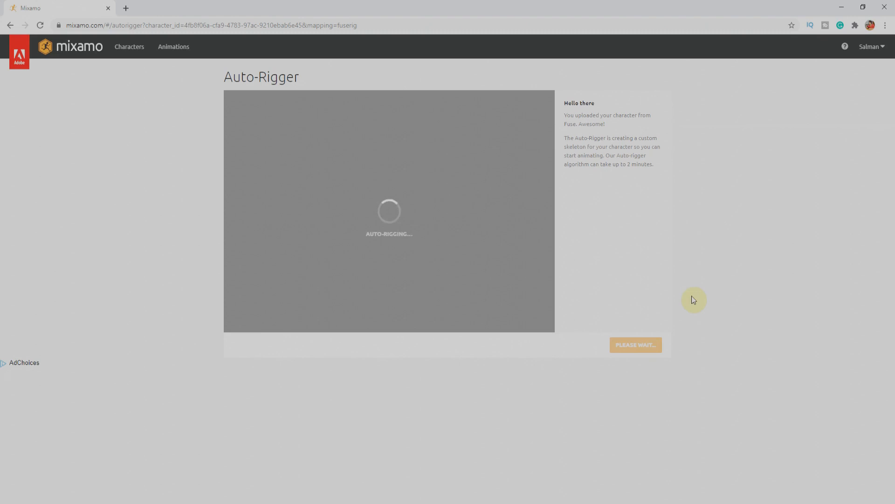
mouse_move(855, 169)
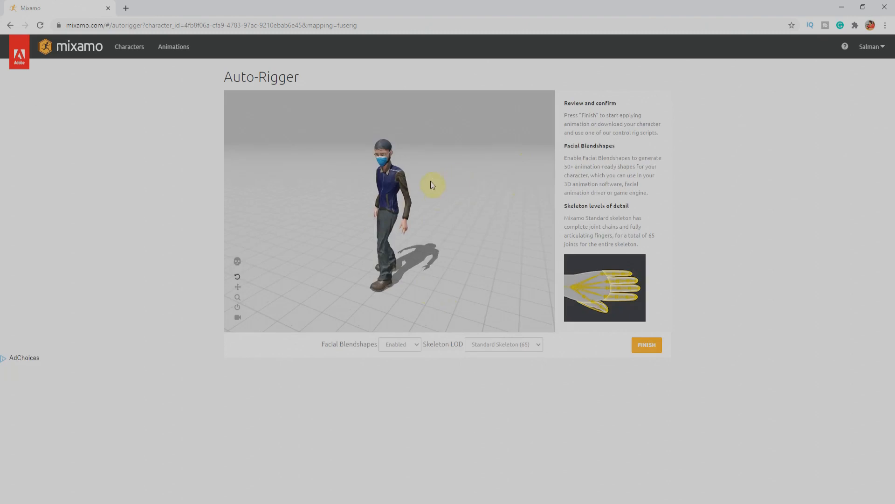
left_click(645, 344)
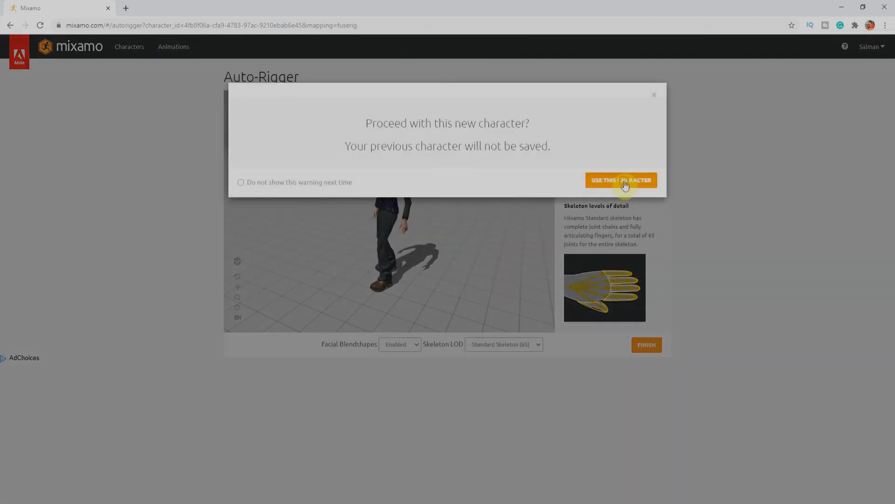
left_click(621, 180)
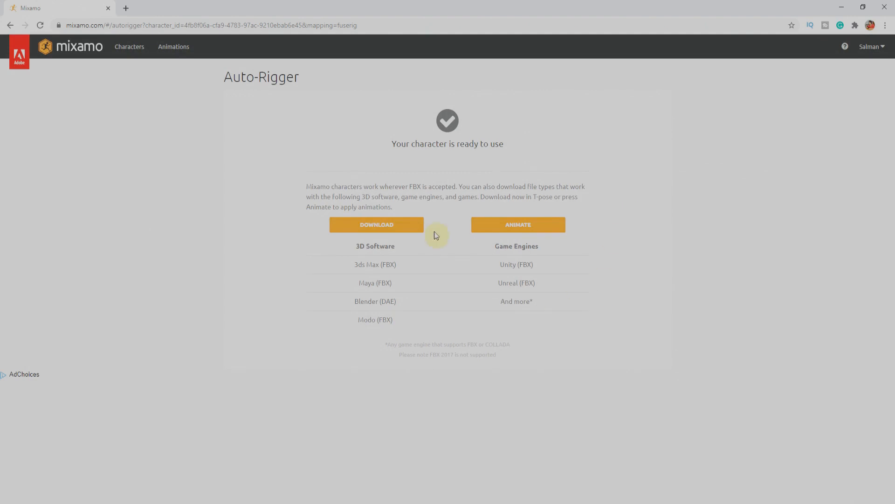
mouse_move(429, 279)
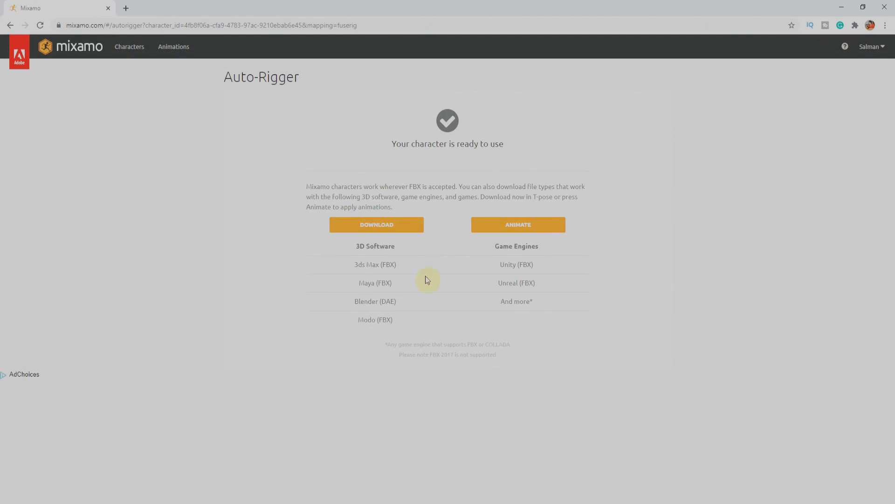
- Apply the Hip Hop Dancing animation to the rigged character
left_click(517, 224)
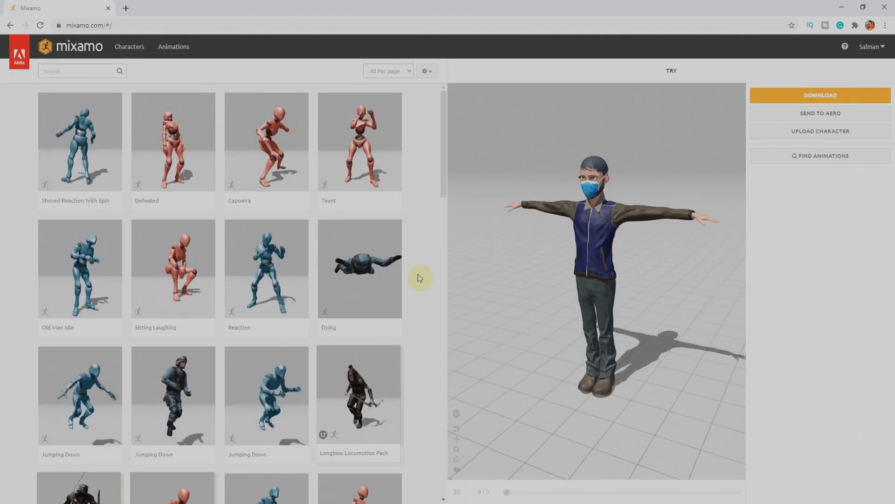
scroll("down", 3)
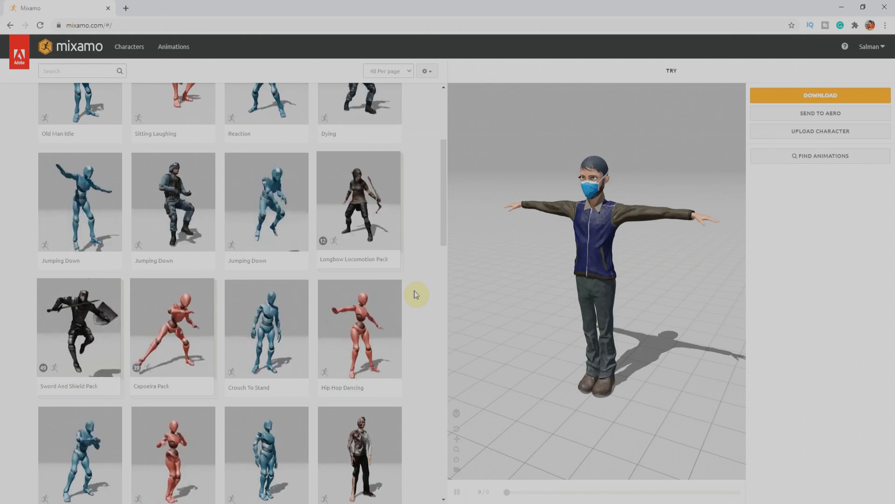
mouse_move(421, 313)
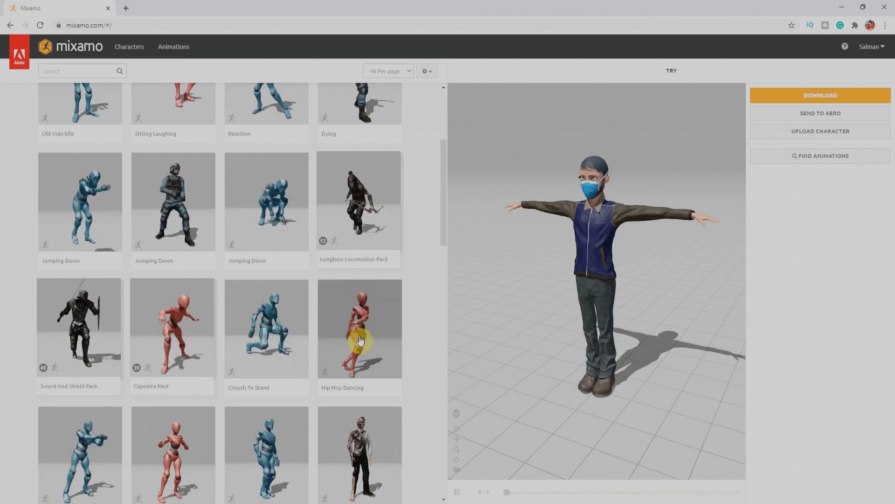
left_click(359, 329)
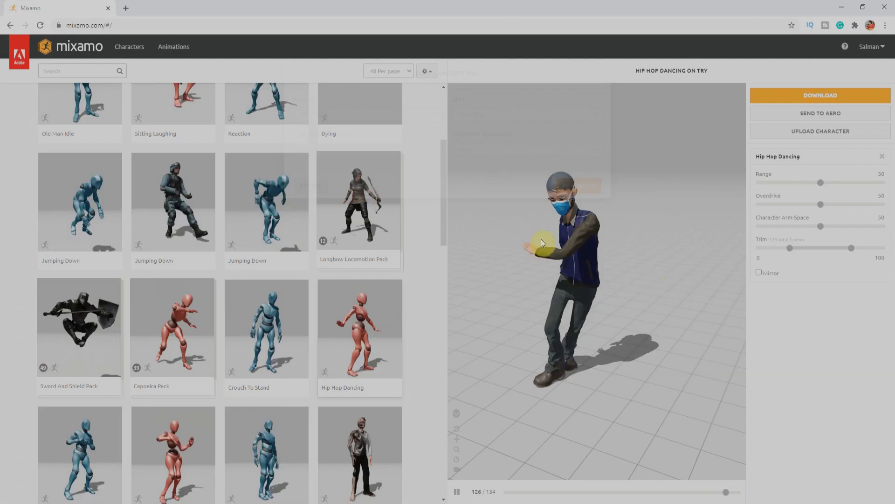
- Download the animated character as FBX with skin
left_click(820, 96)
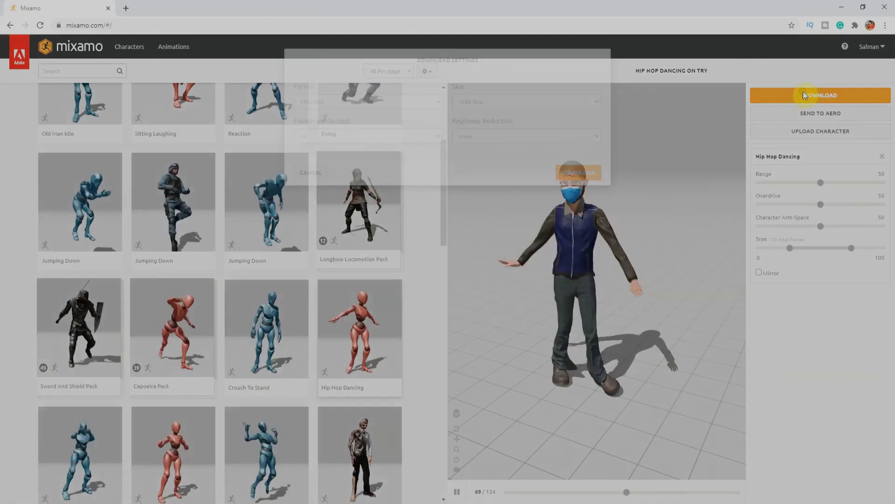
left_click(819, 95)
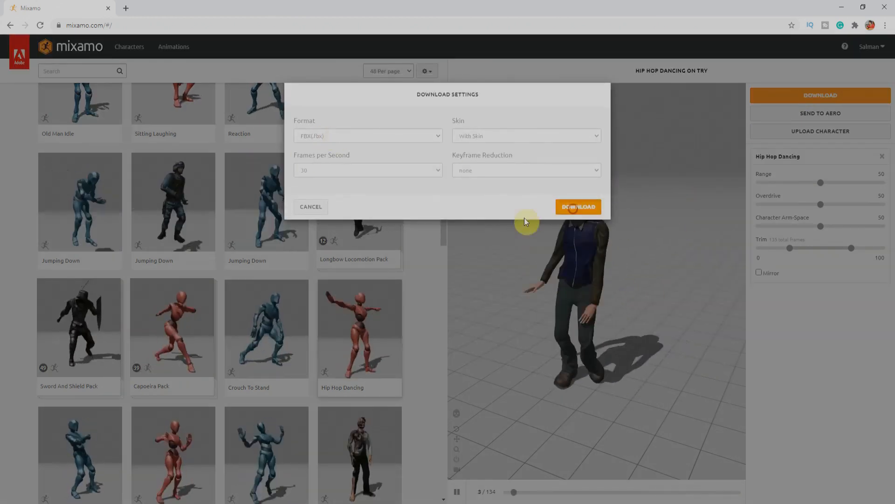
left_click(578, 207)
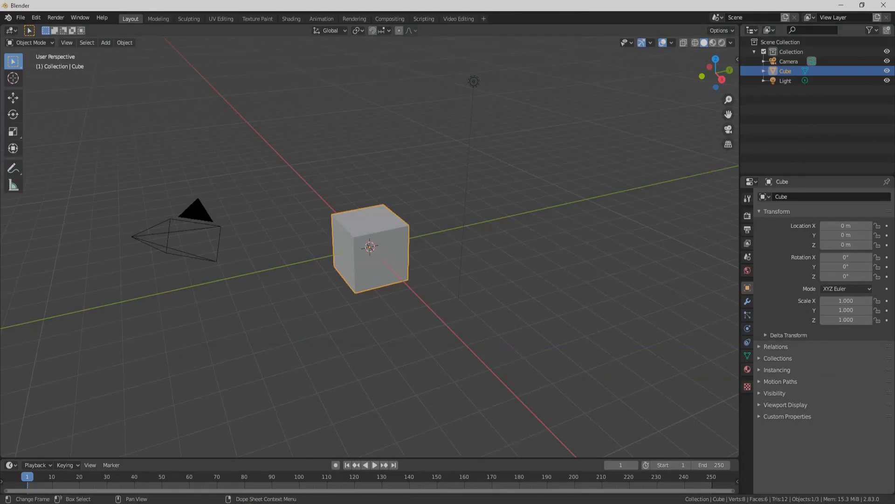
- Start importing the downloaded FBX through Blender's File menu
left_click(21, 18)
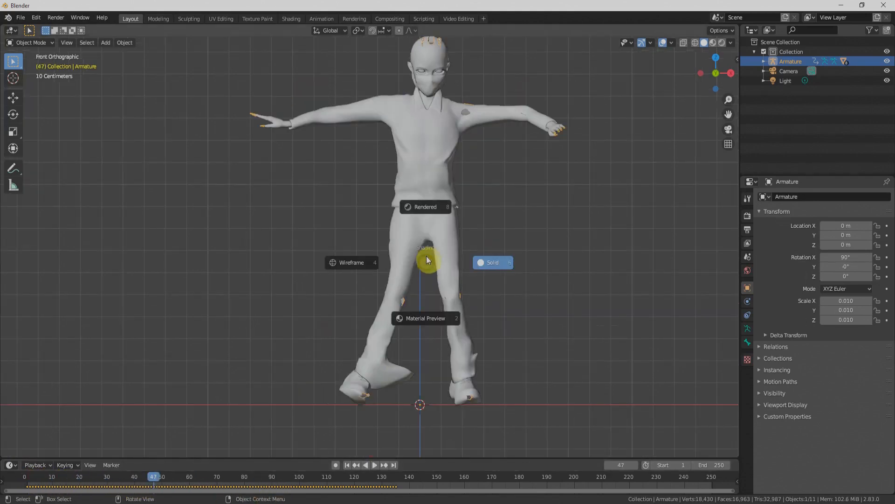
mouse_move(425, 207)
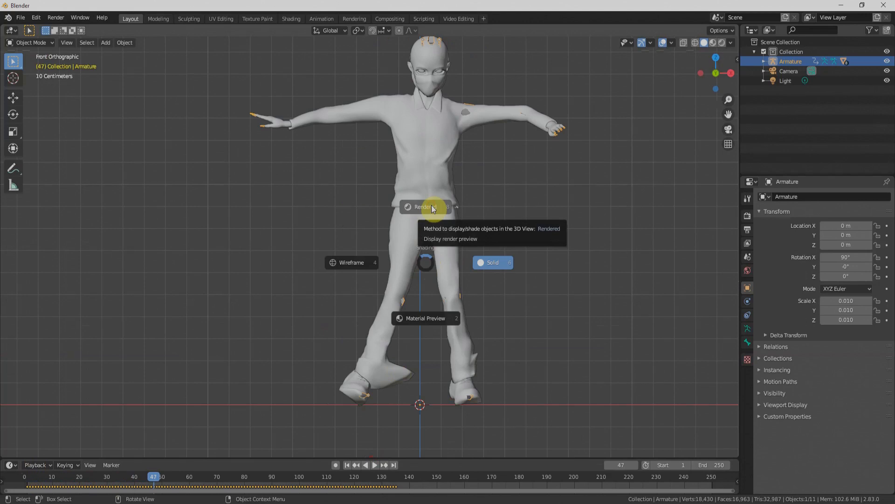
- Switch viewport to Rendered shading and raise the World background colour to white
left_click(422, 207)
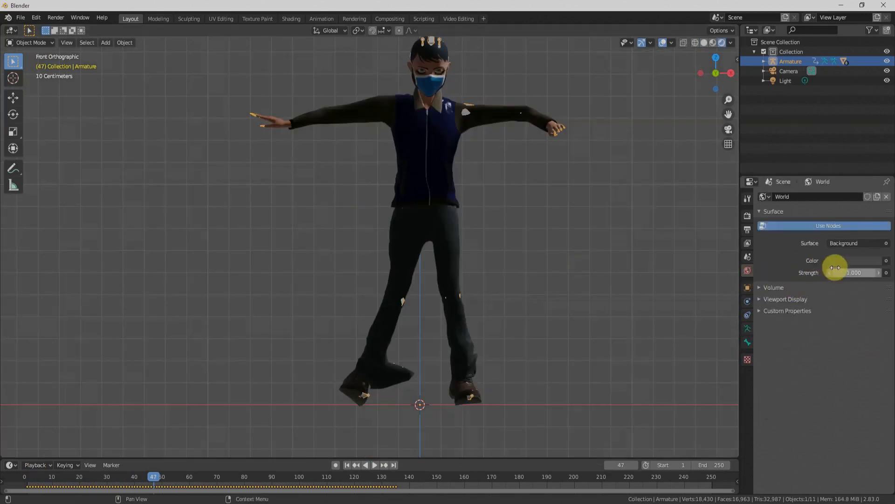
left_click(851, 260)
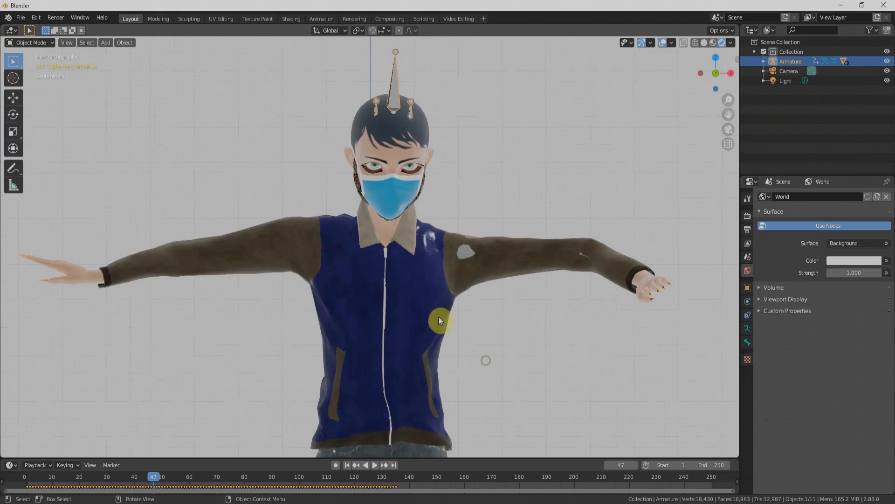
scroll("down", 3)
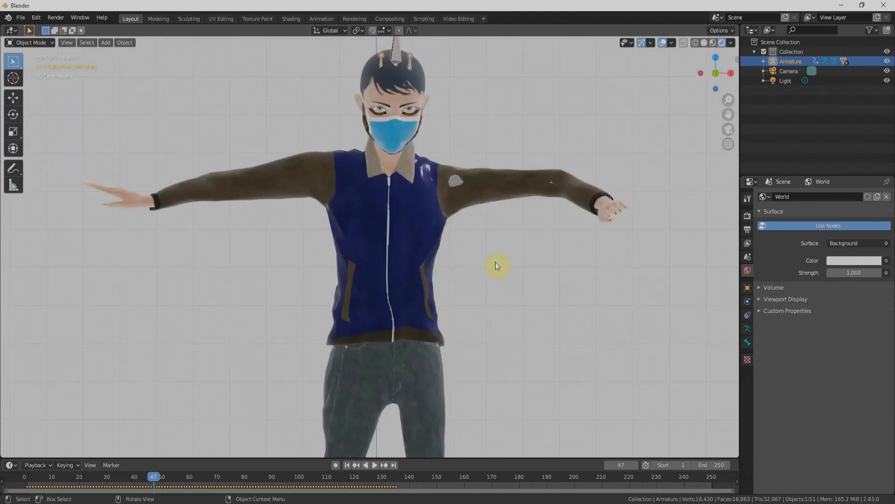